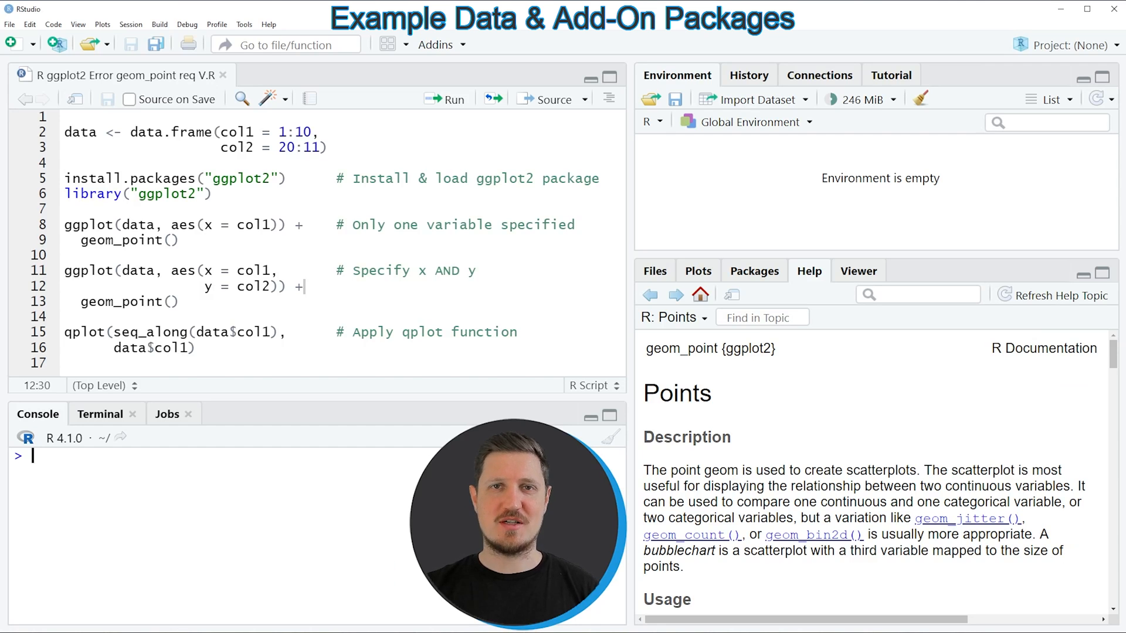
Run the data.frame code creating 'data' with col1 and col2 (10 observations, 2 variables)
left_click(93, 147)
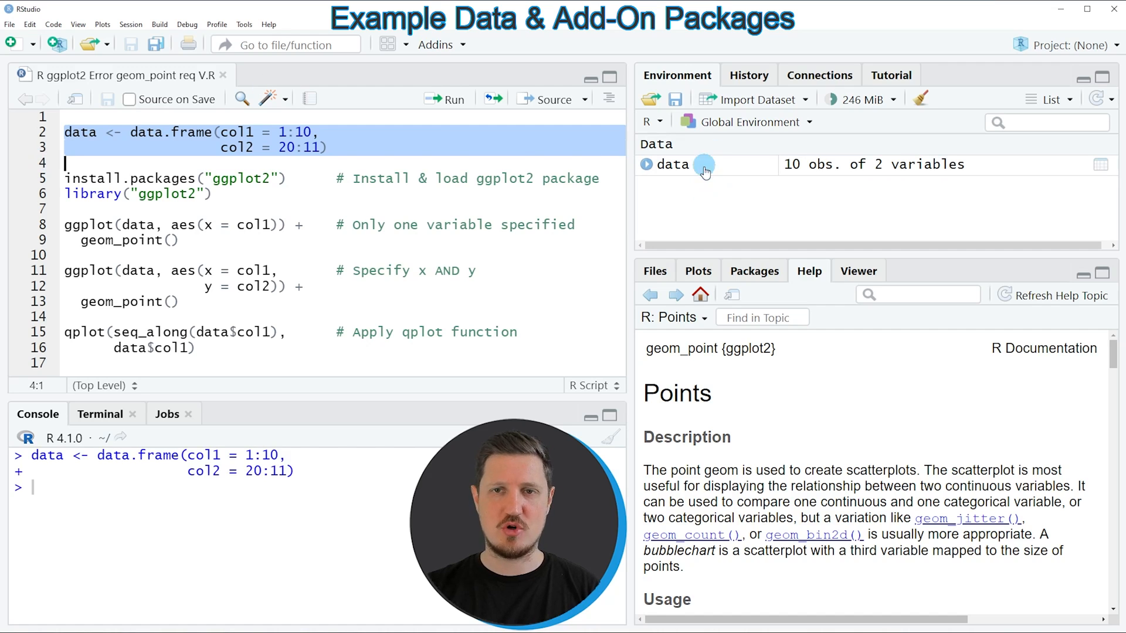
mouse_move(661, 171)
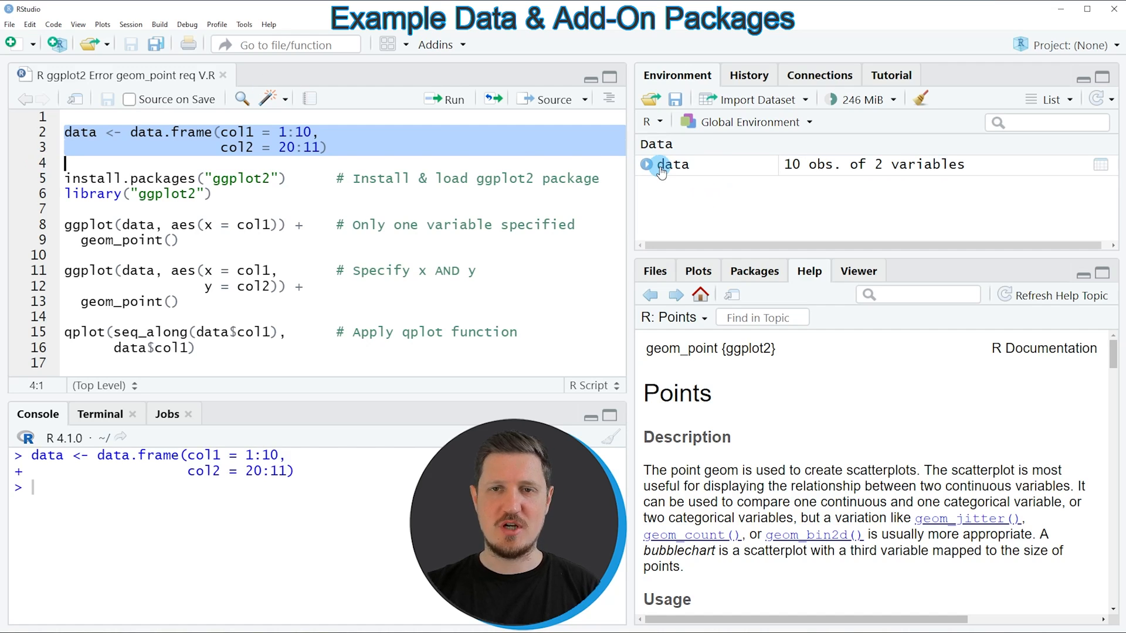
mouse_move(667, 167)
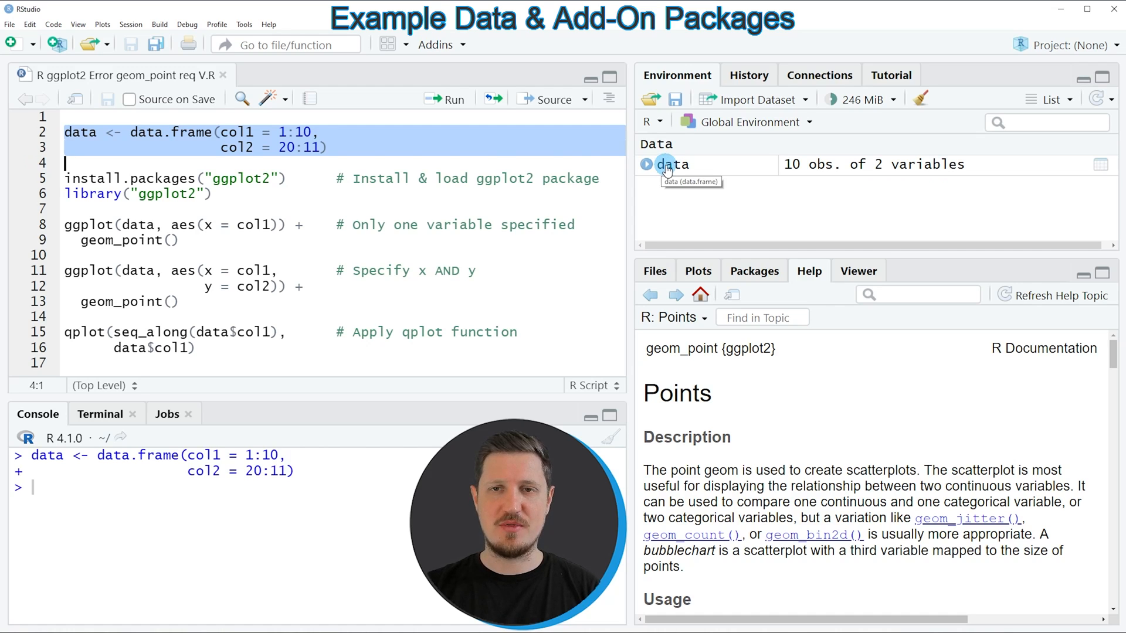
View 'data' as a table, scrolling through col1 (1 to 10) and col2 (20 to 11)
left_click(672, 165)
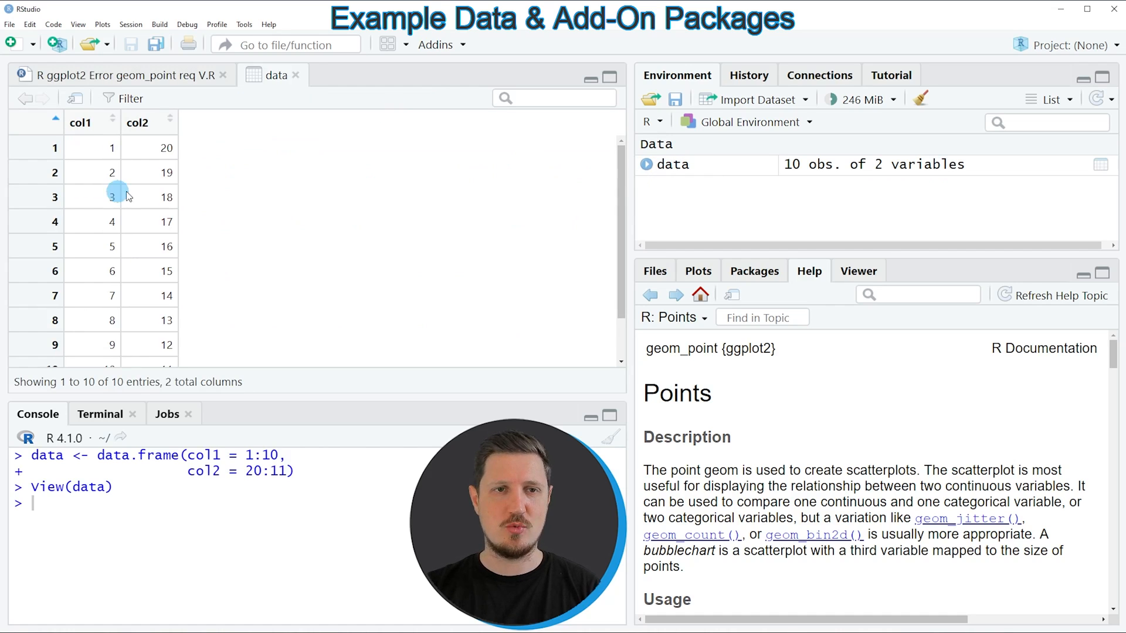
scroll("down", 3)
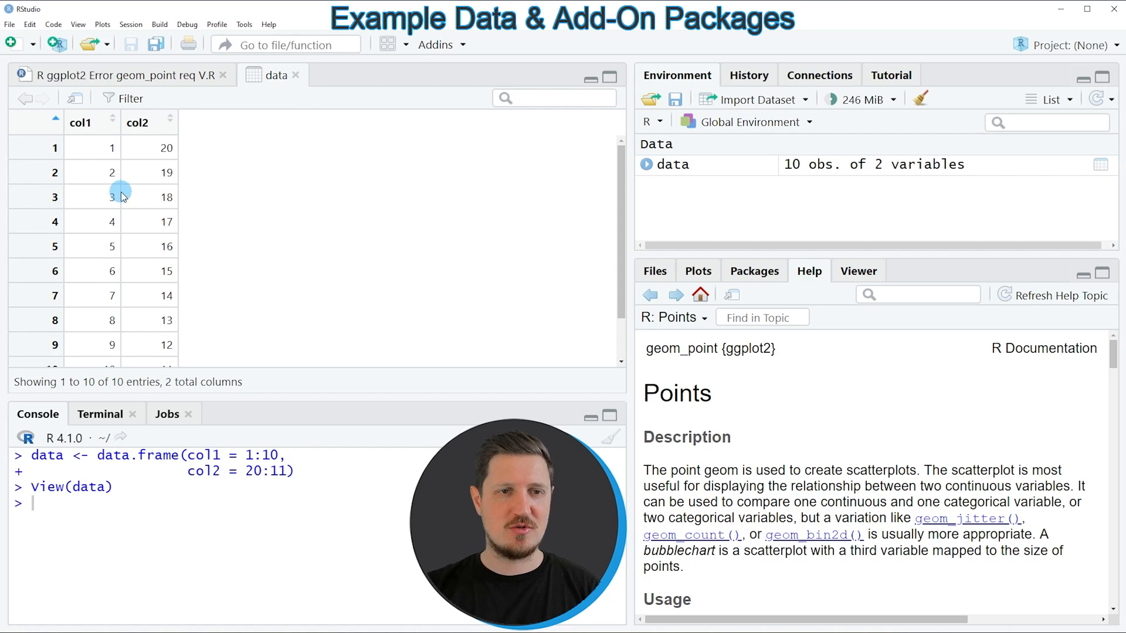
scroll("down", 3)
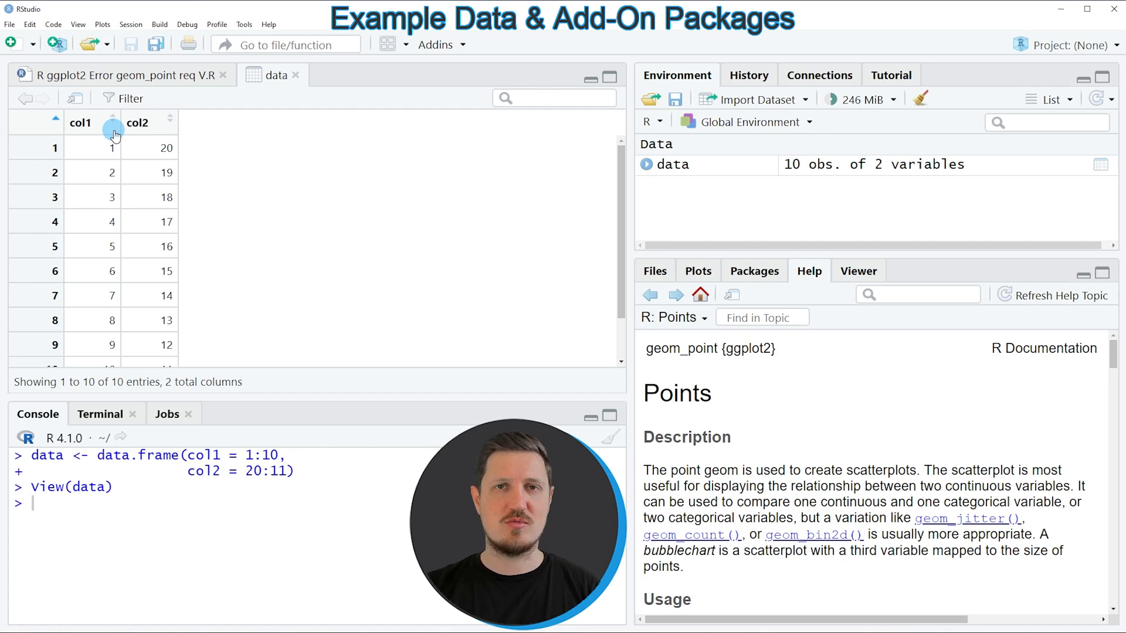
mouse_move(127, 139)
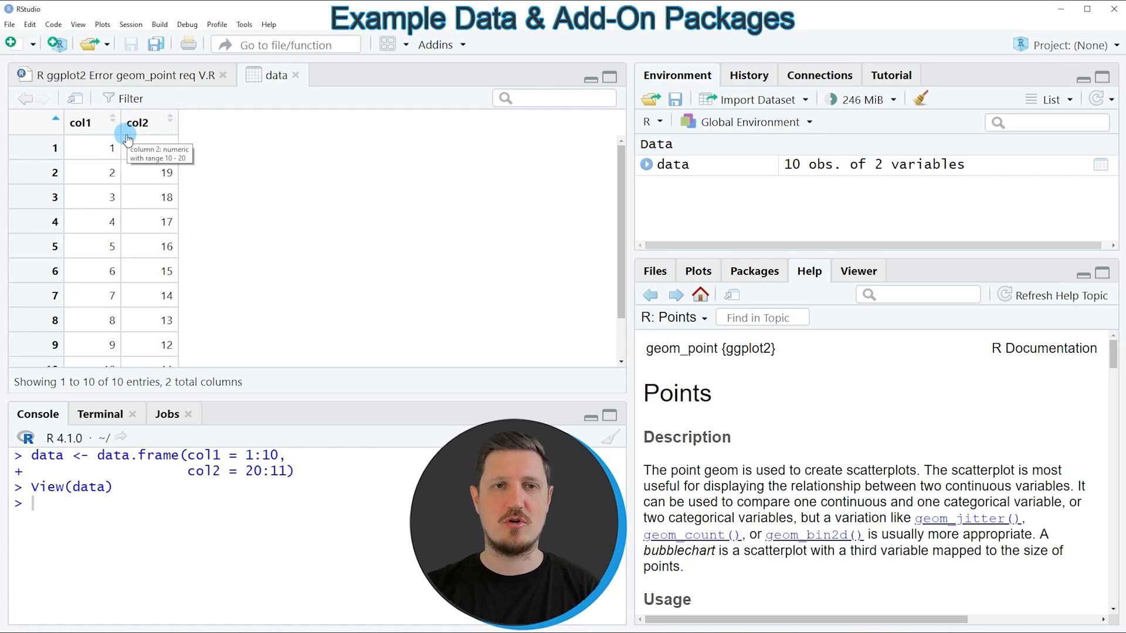
left_click(123, 75)
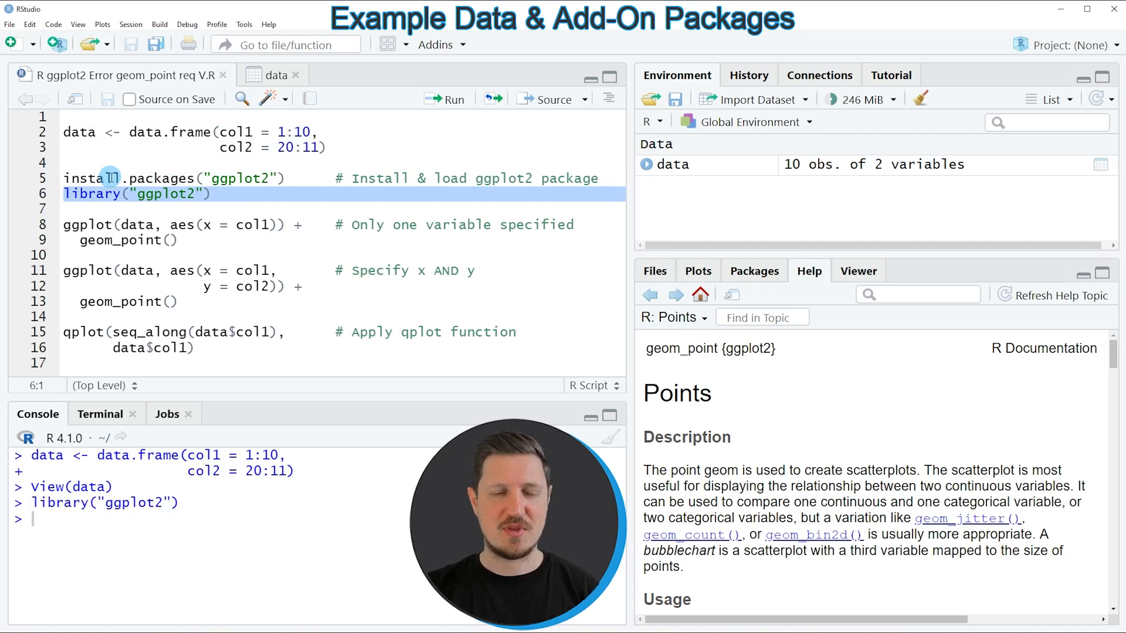
mouse_move(108, 178)
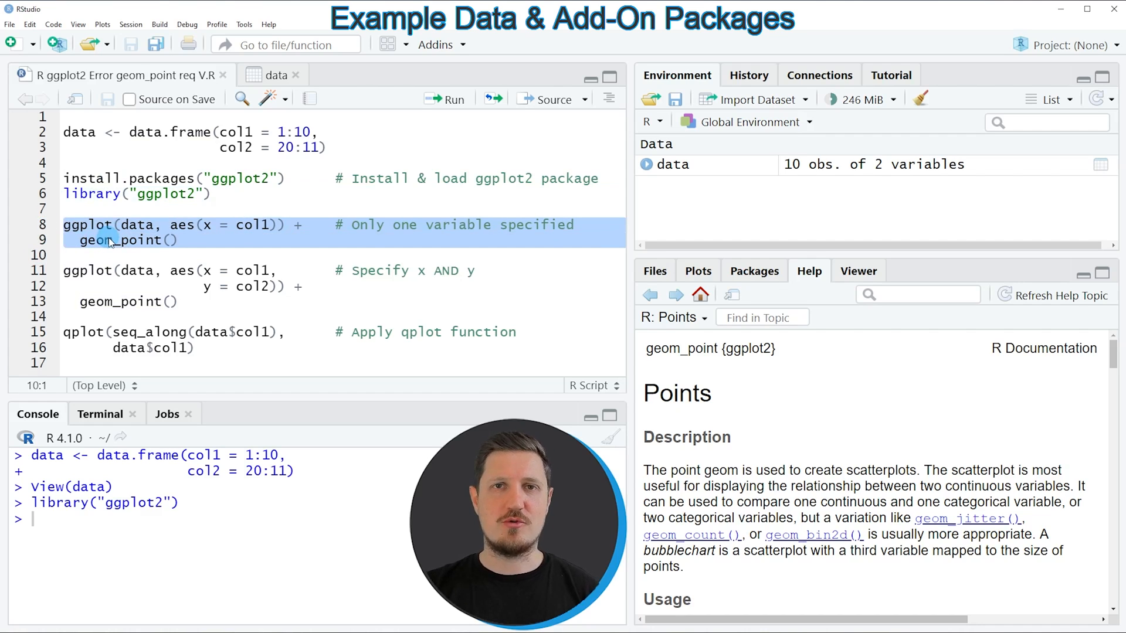
mouse_move(111, 241)
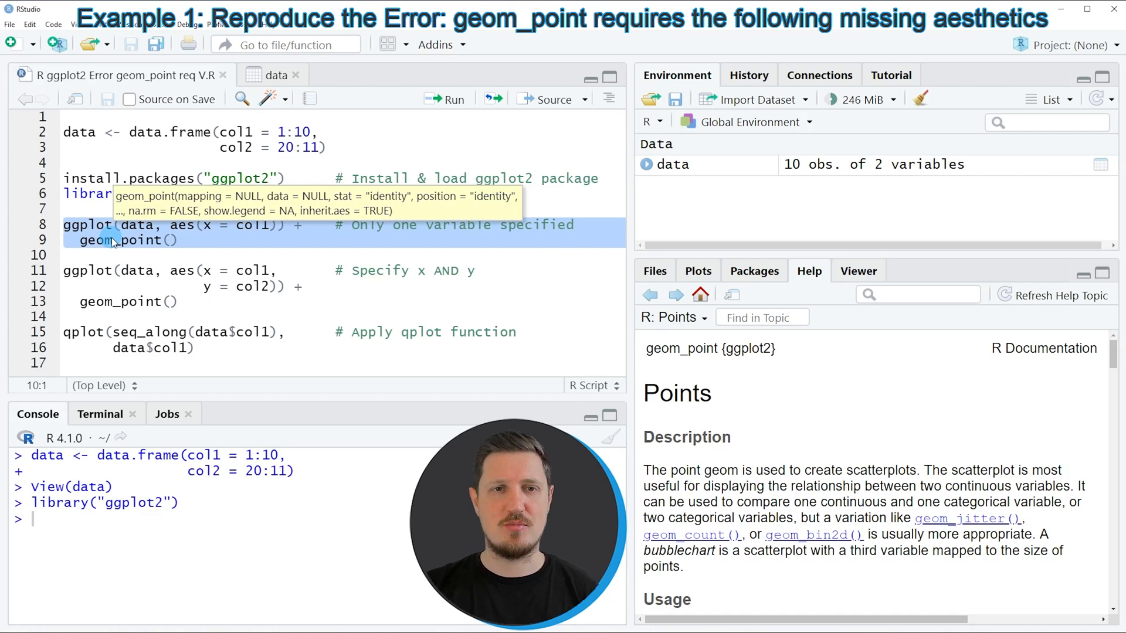
Select and run the ggplot code that plots only col1
left_click(158, 240)
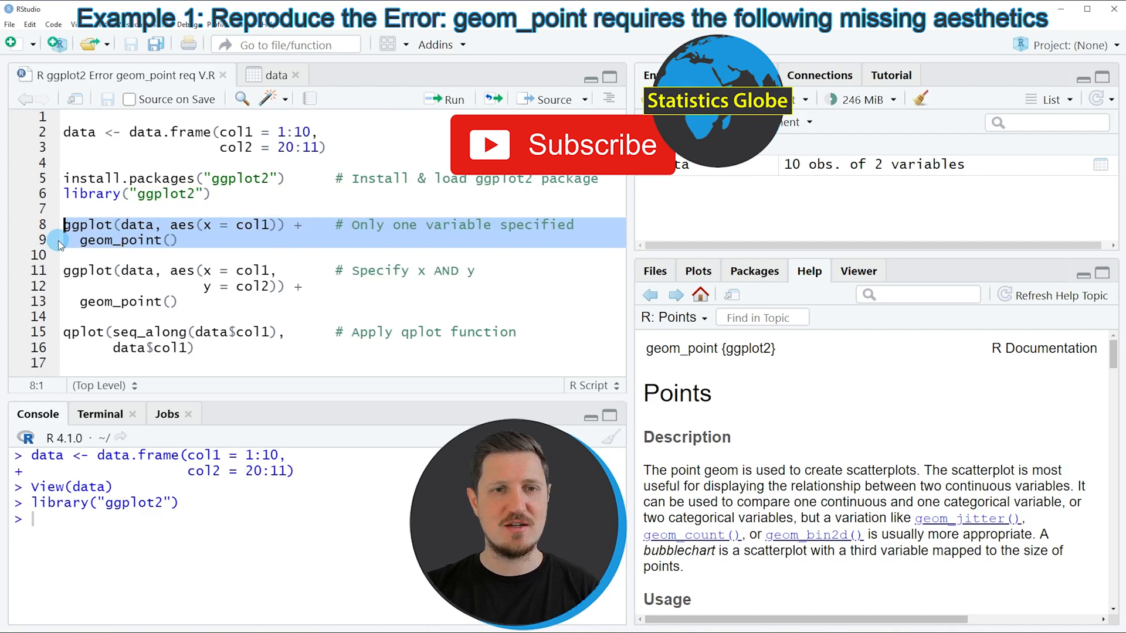
left_click(175, 240)
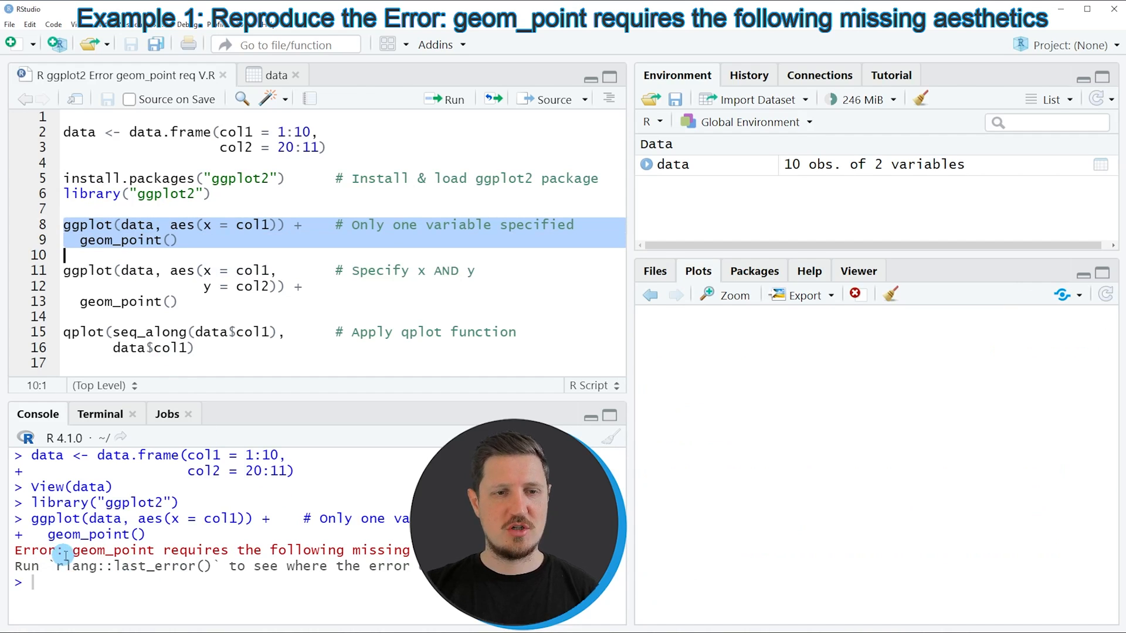
Highlight the 'geom_point requires missing aesthetics' error message in the console
left_click_drag(71, 550, 337, 550)
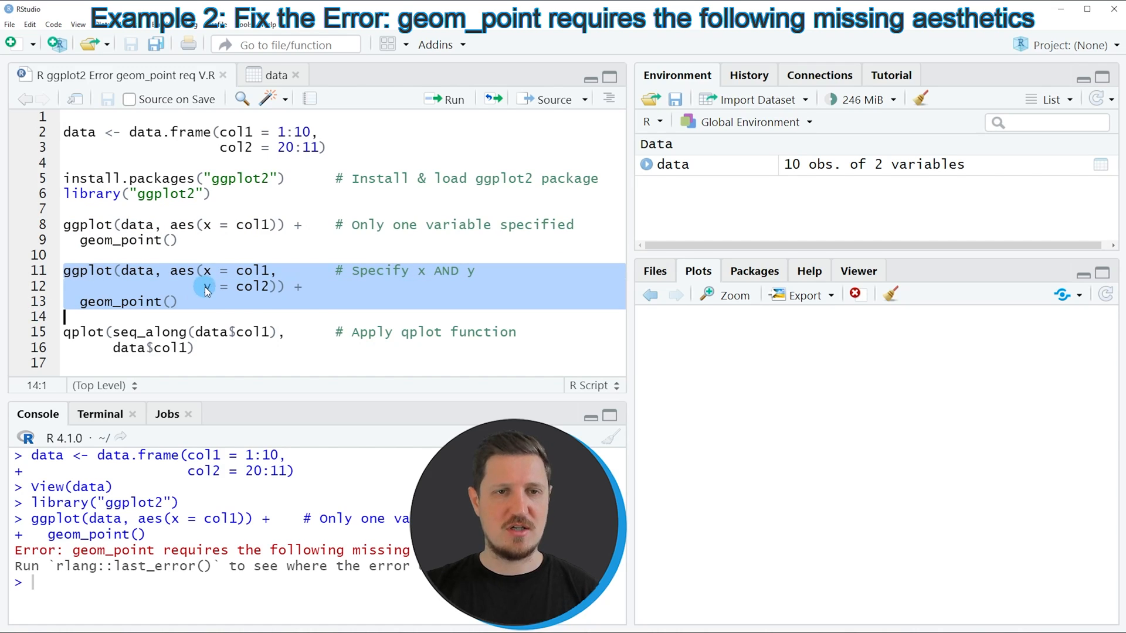
mouse_move(193, 260)
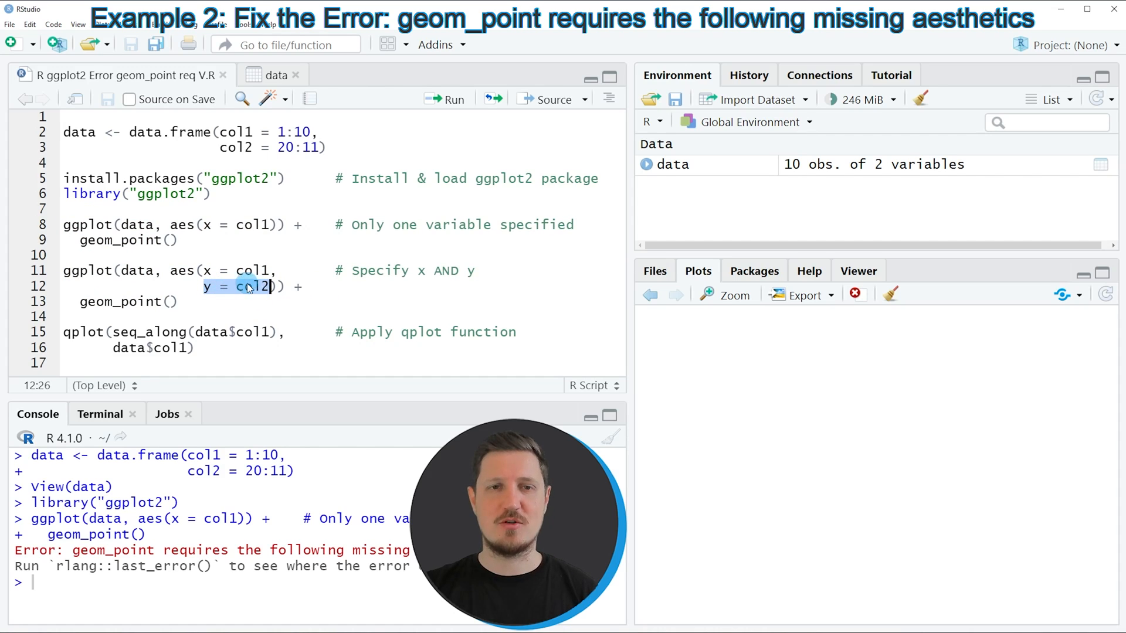
mouse_move(259, 299)
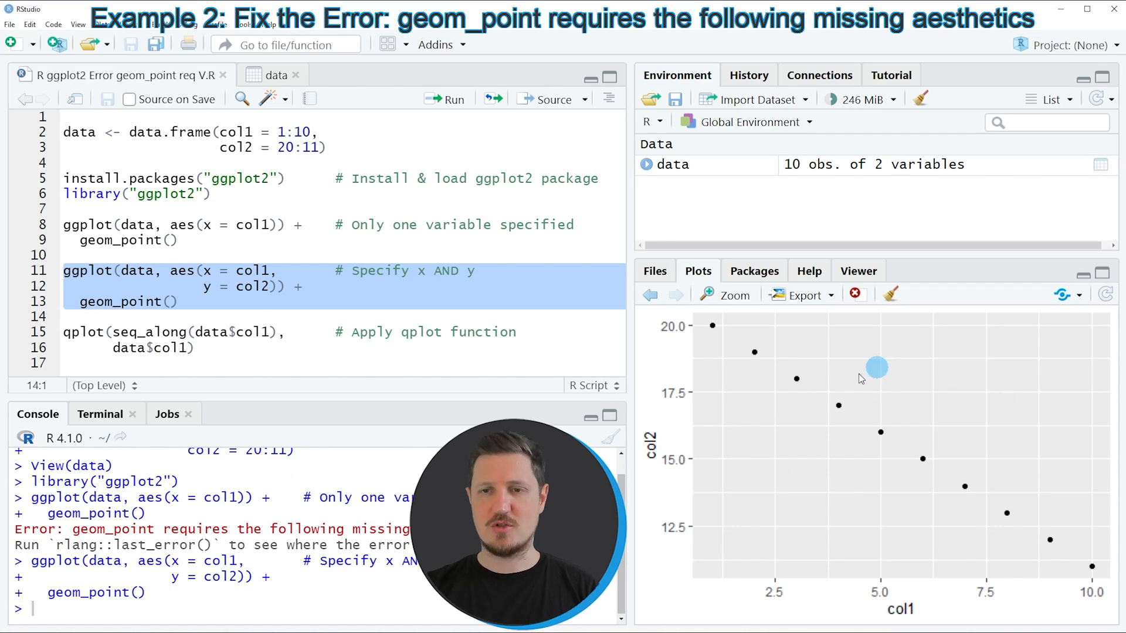
mouse_move(884, 491)
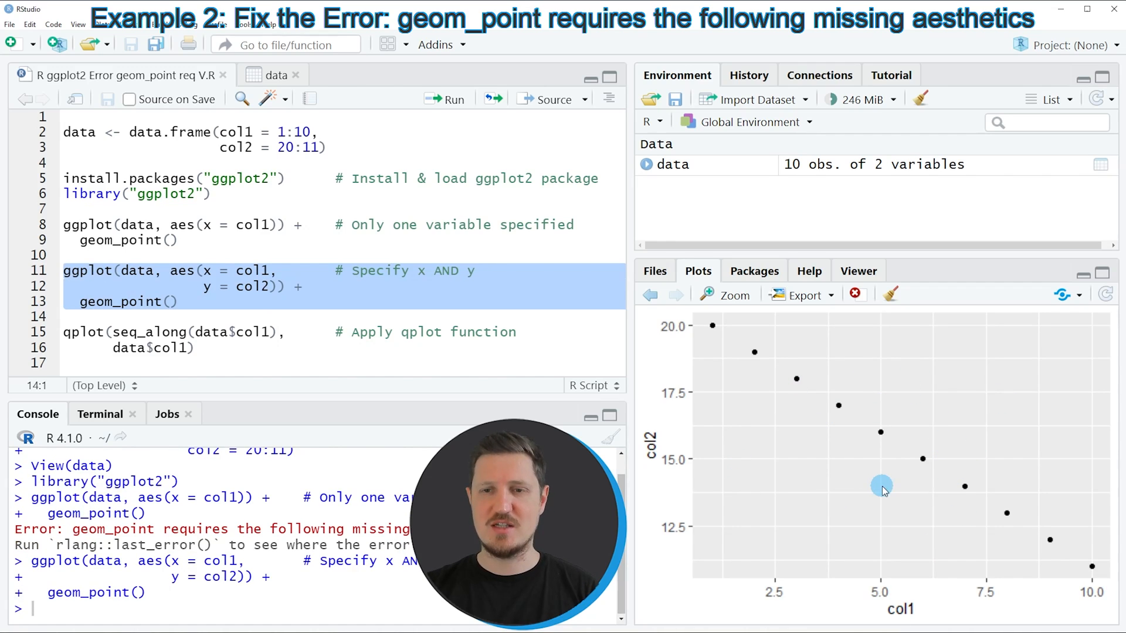
mouse_move(288, 593)
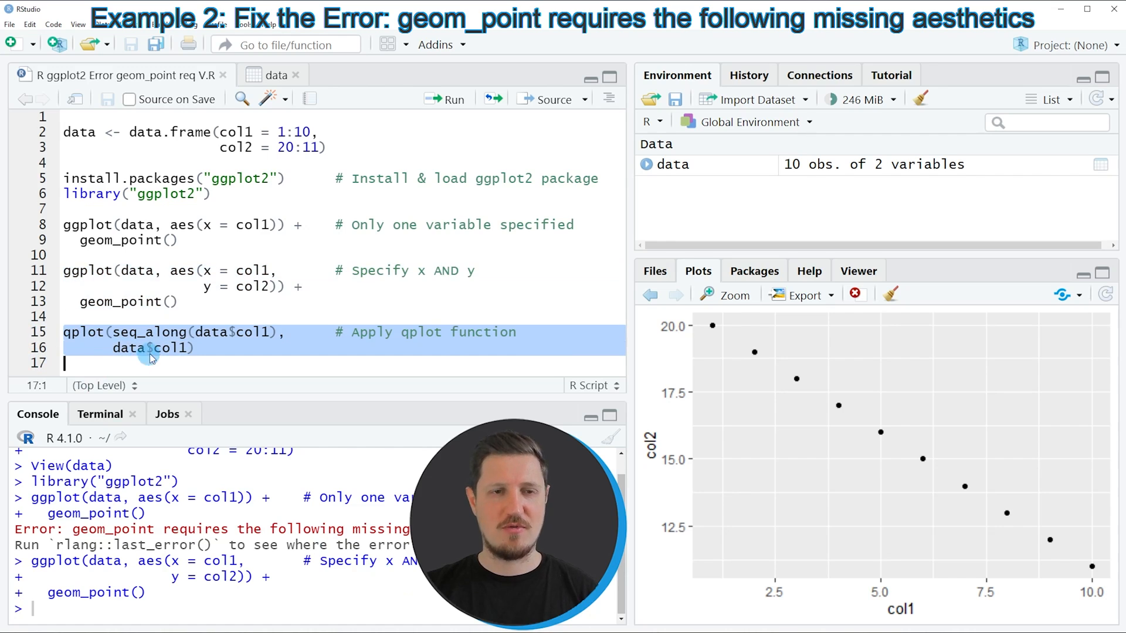
Select data$col1 in the qplot line to point out the plotted column
double_click(150, 332)
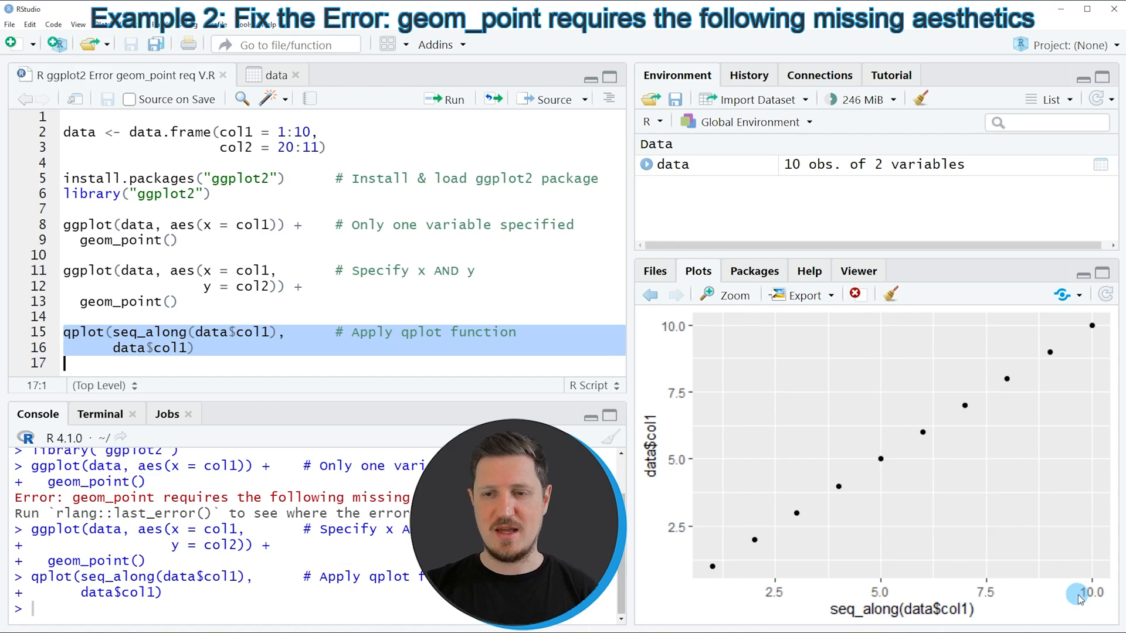
mouse_move(779, 590)
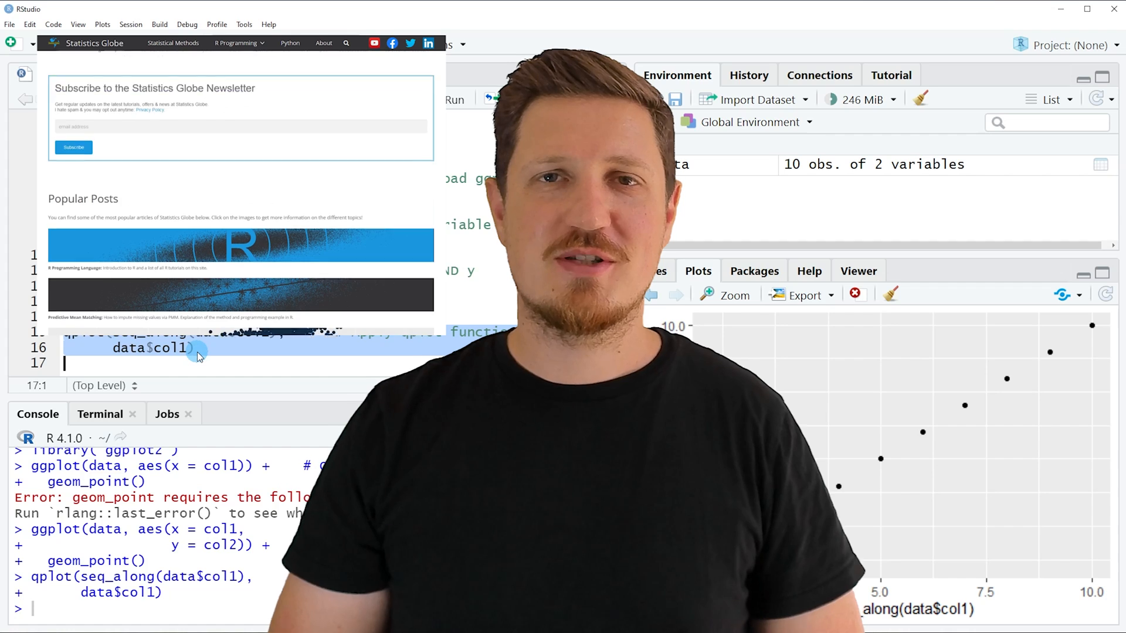
Scroll the Statistics Globe homepage and open Graphics in R under the R Programming menu
scroll("down", 3)
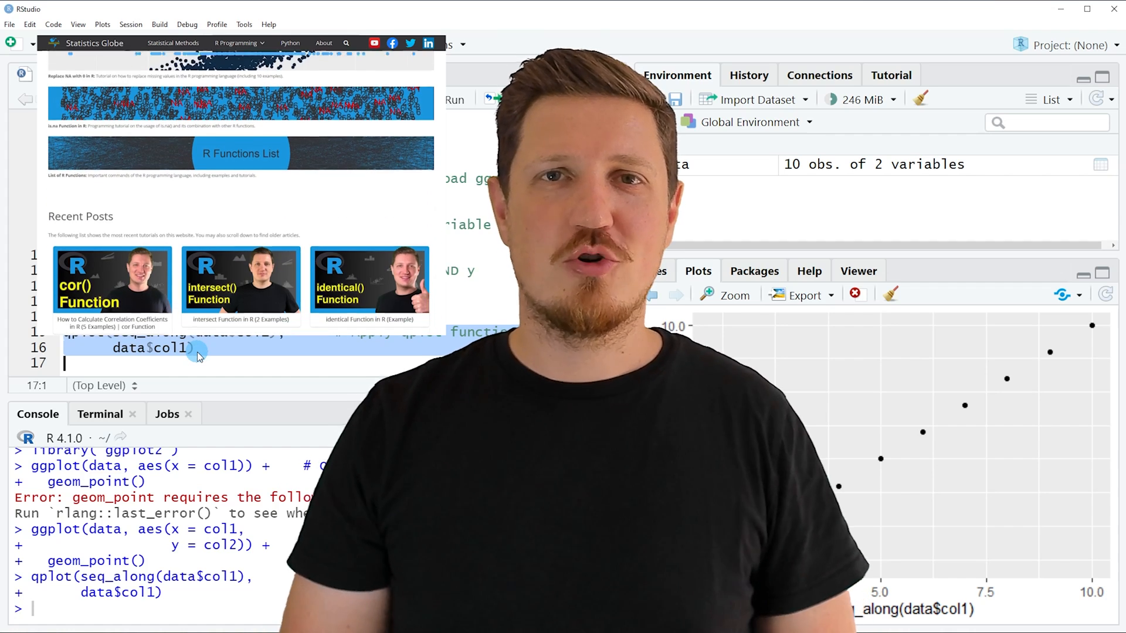
scroll("down", 3)
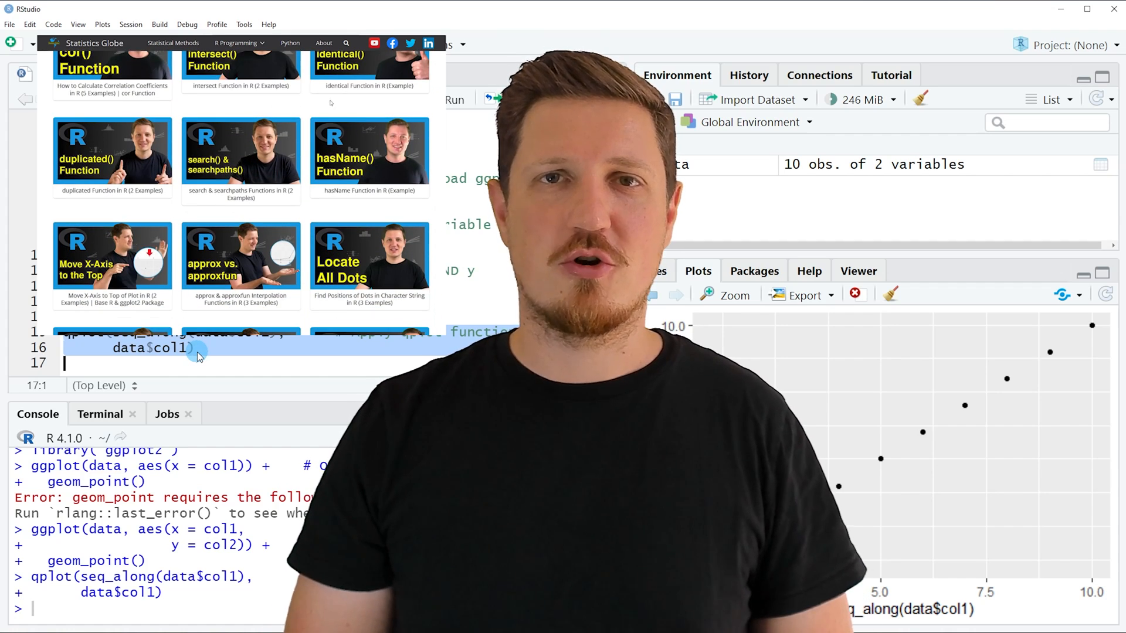
left_click(236, 42)
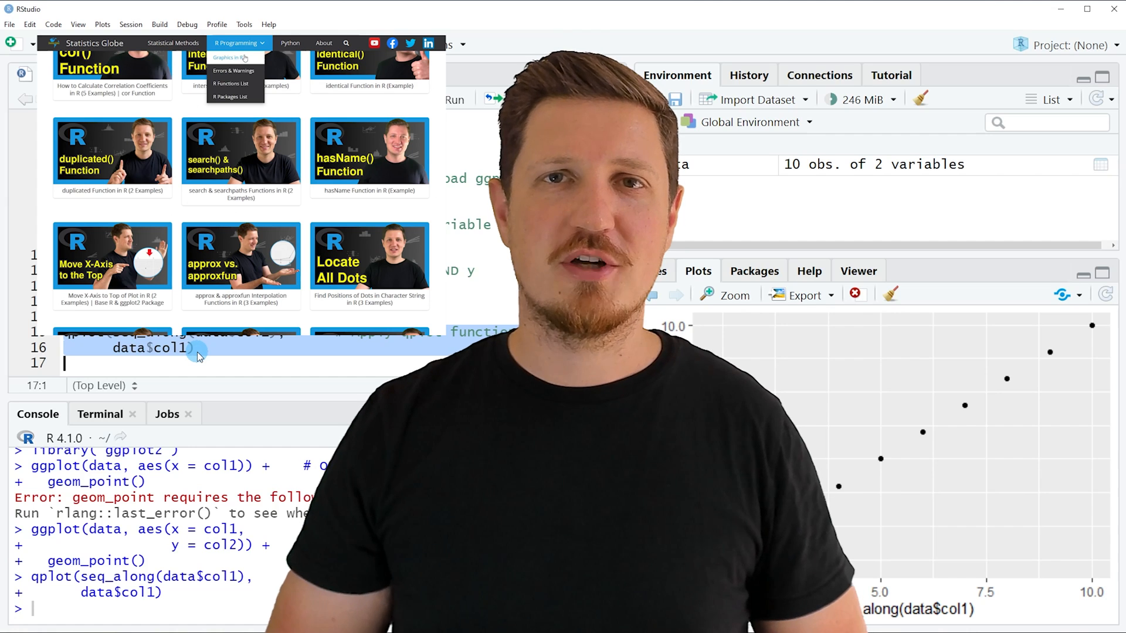
left_click(230, 57)
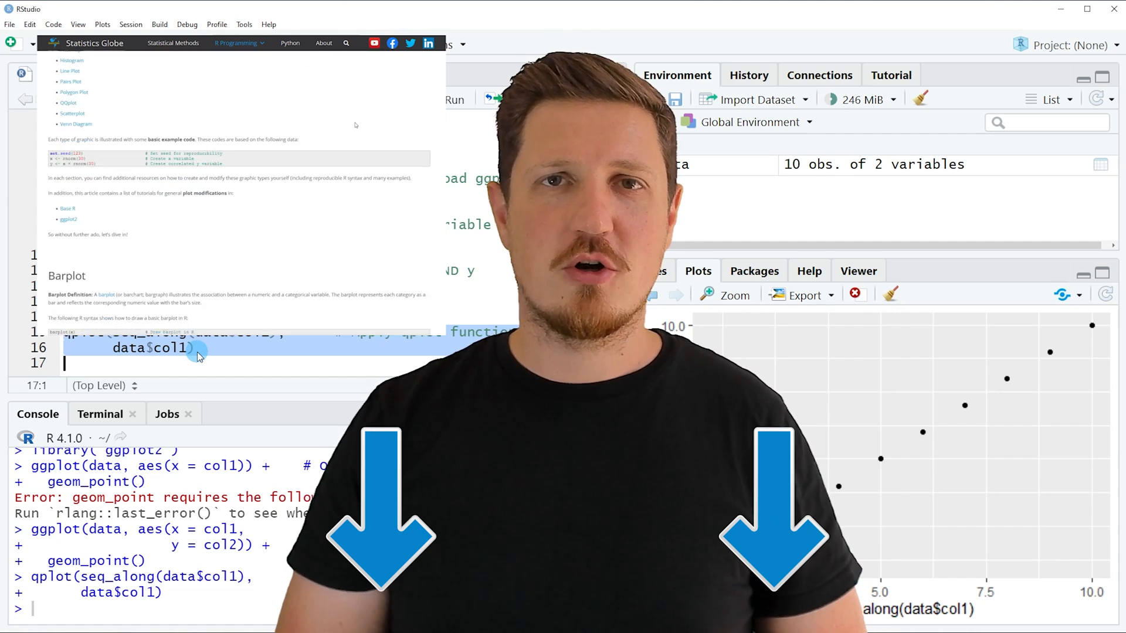
scroll("down", 3)
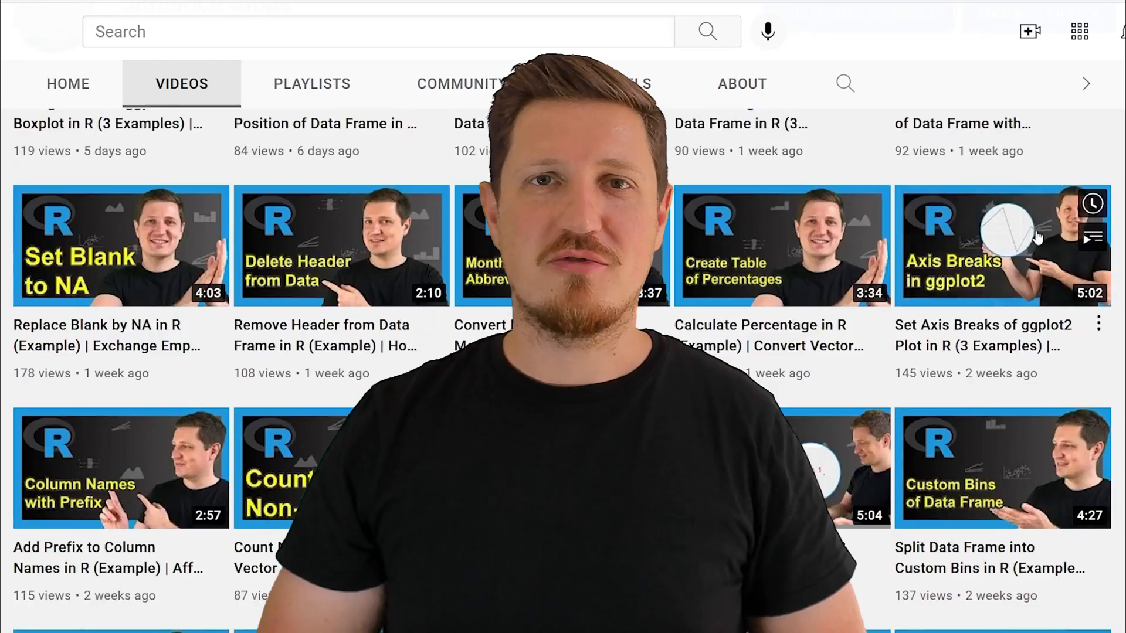
scroll("down", 3)
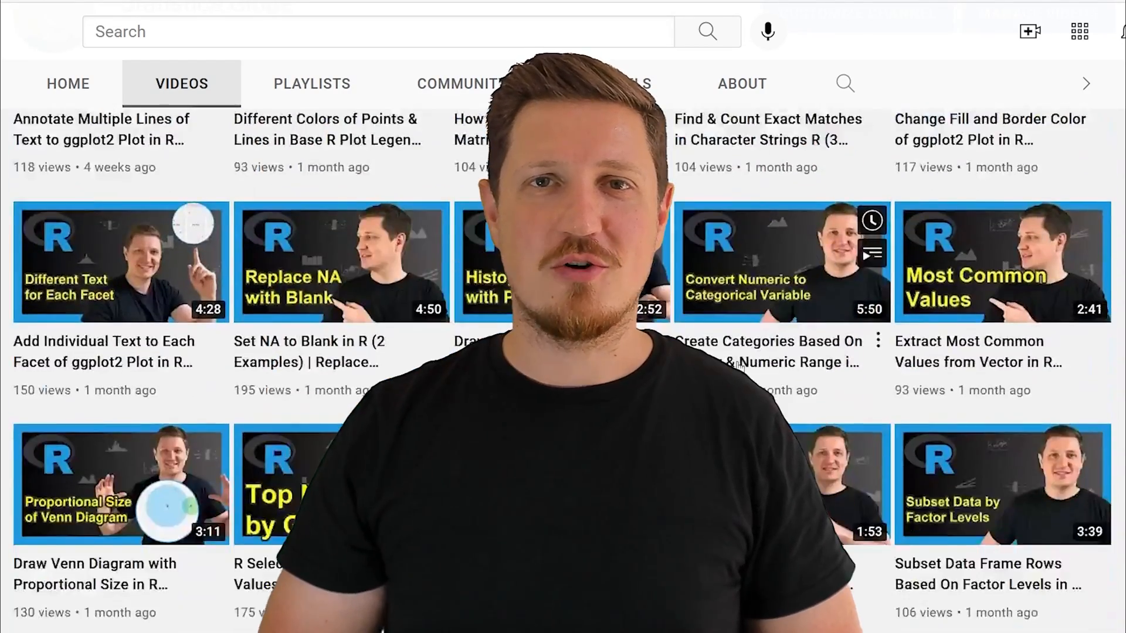
scroll("down", 3)
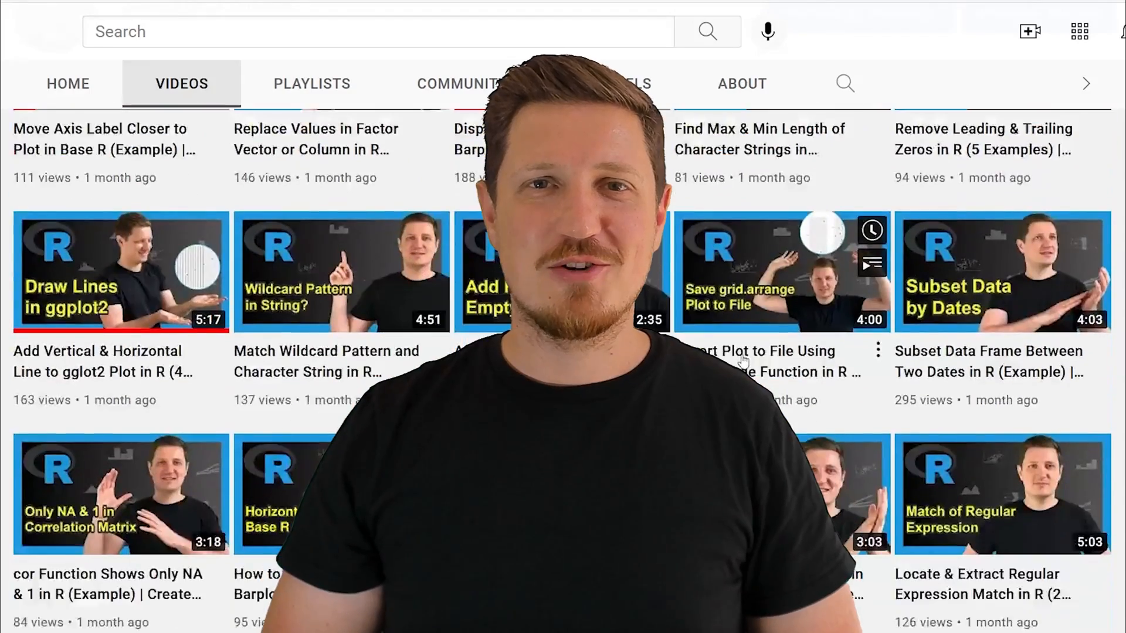
scroll("down", 3)
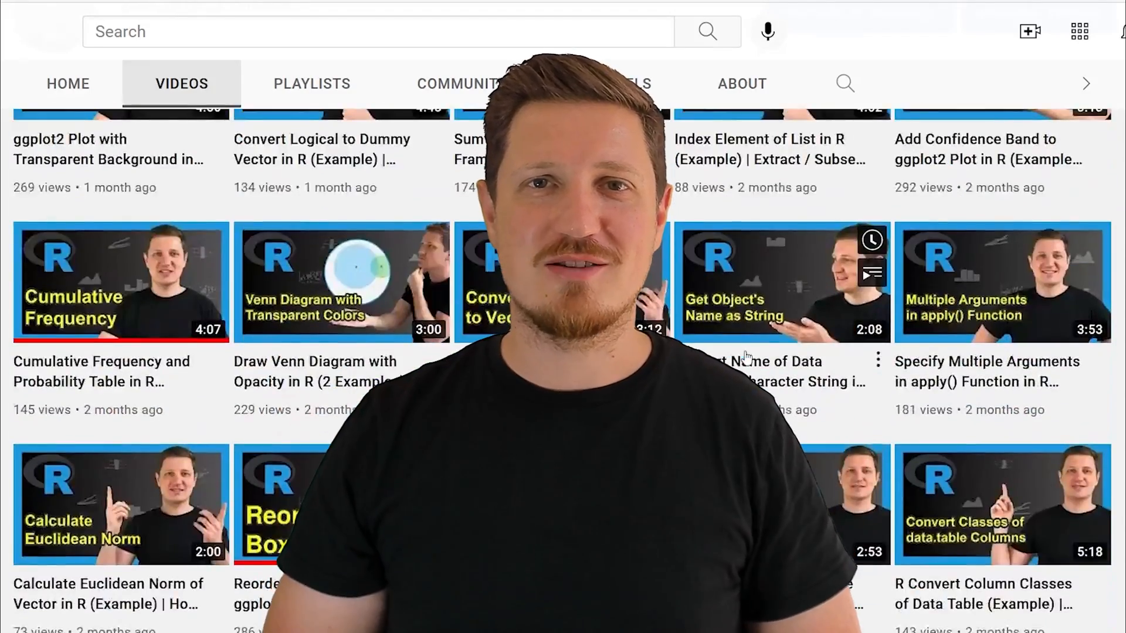